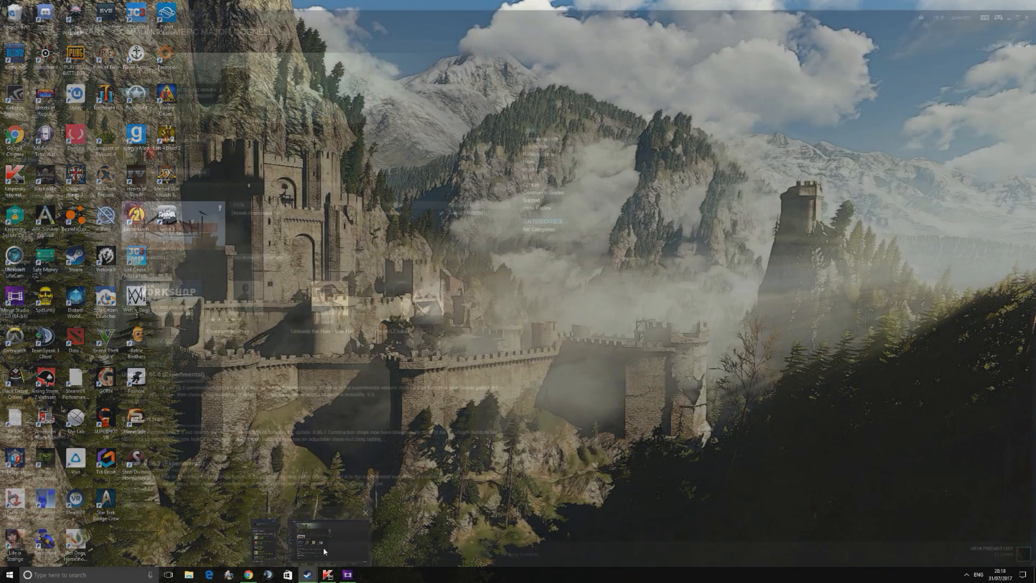
- Restore the Steam library window and scroll the game list to Kenshi
left_click(315, 542)
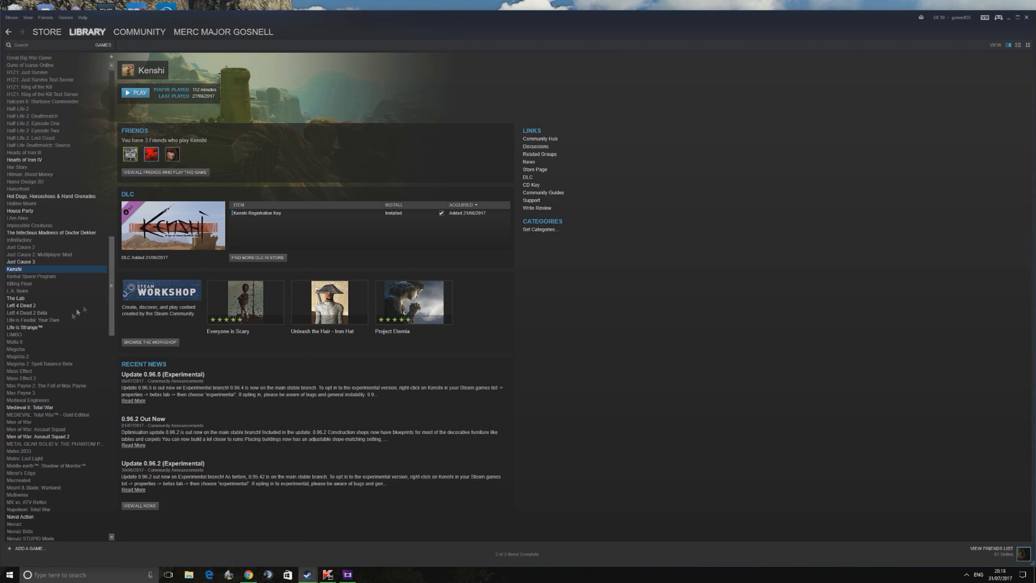
scroll("down", 3)
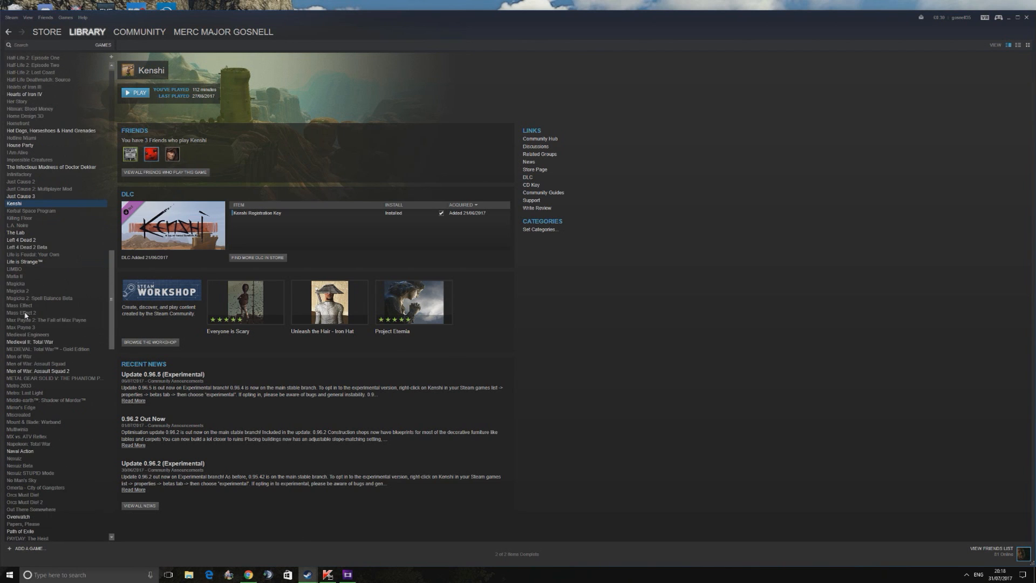
mouse_move(27, 342)
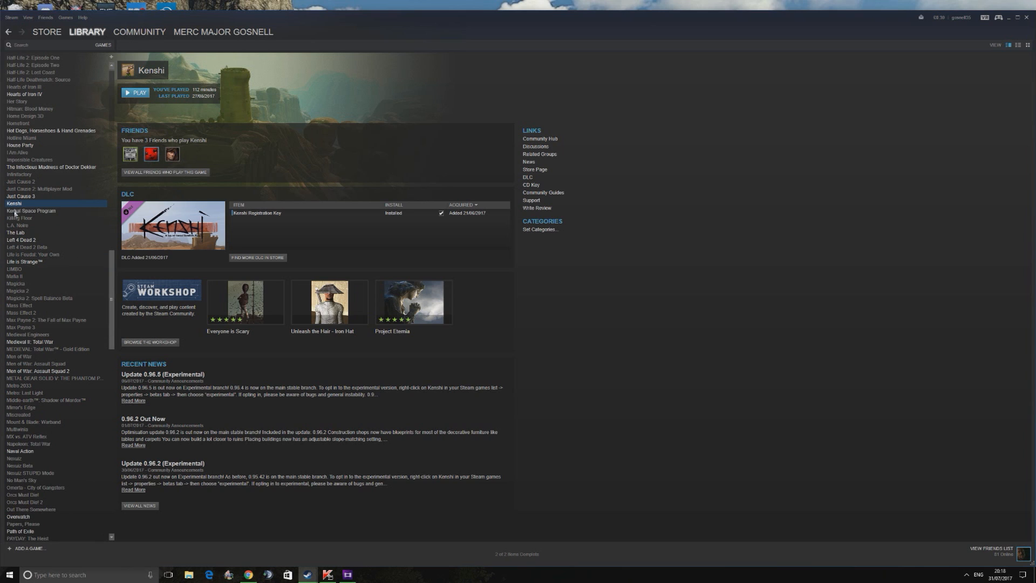
- Choose Properties from Kenshi's right-click menu in the library list
right_click(13, 201)
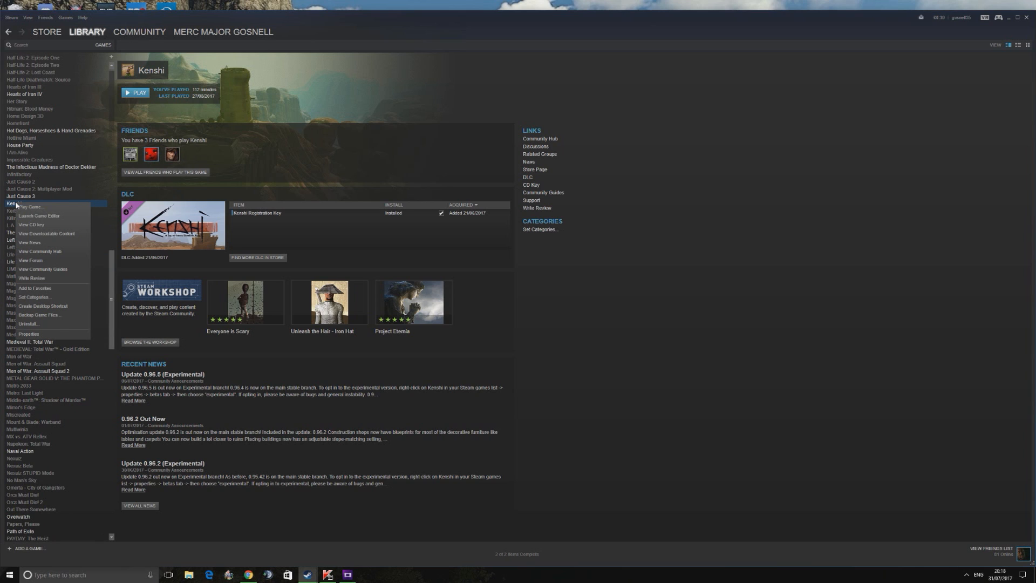
mouse_move(35, 319)
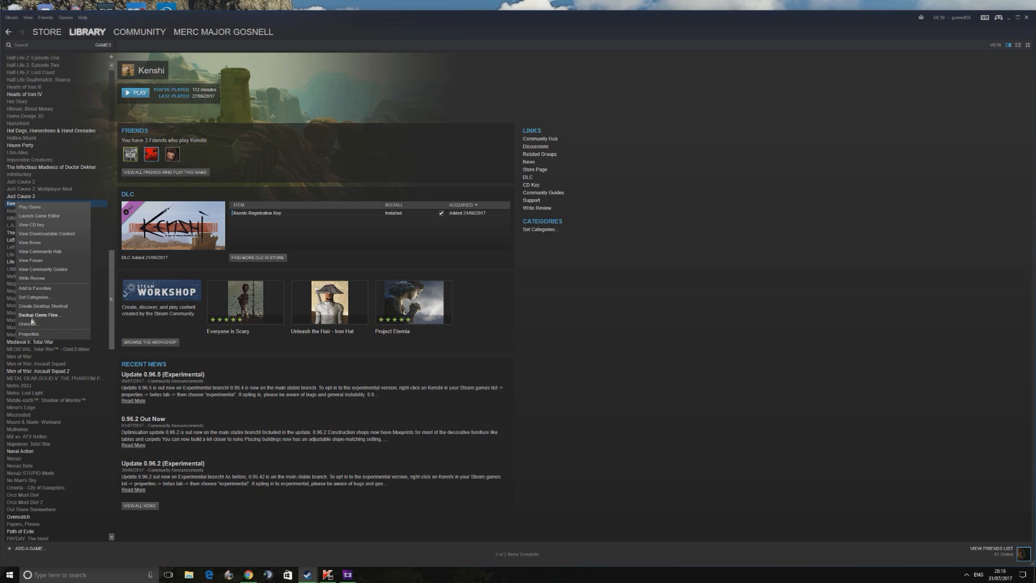
left_click(27, 333)
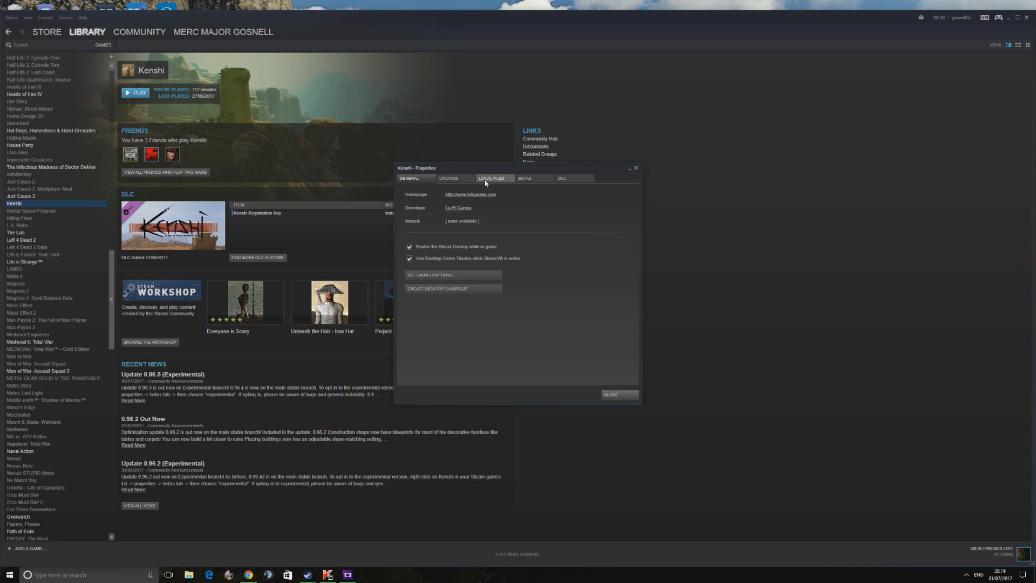
- Run Verify Integrity of Game Files under Local Files and dismiss the one-file-reacquired report
left_click(495, 178)
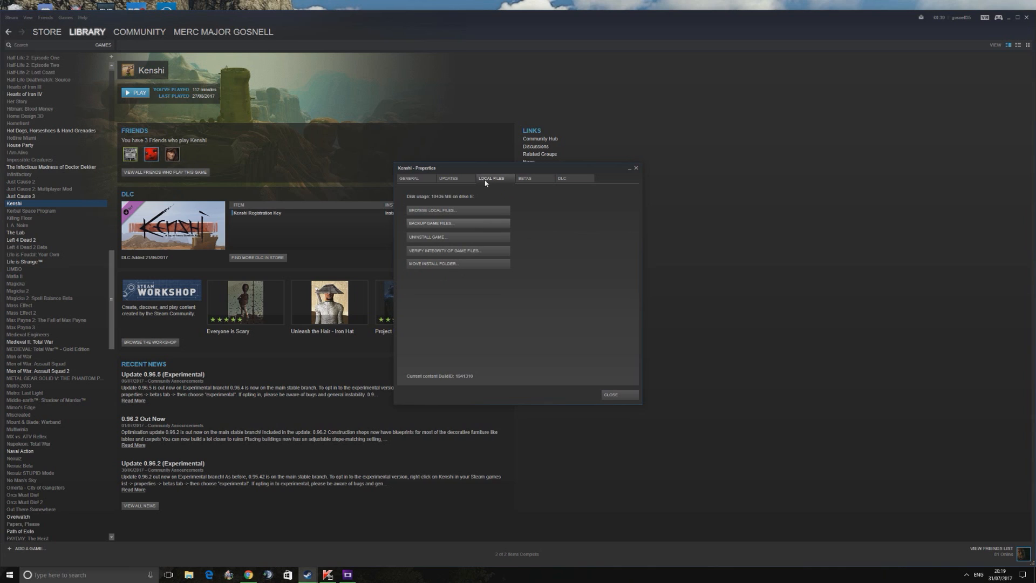
mouse_move(470, 203)
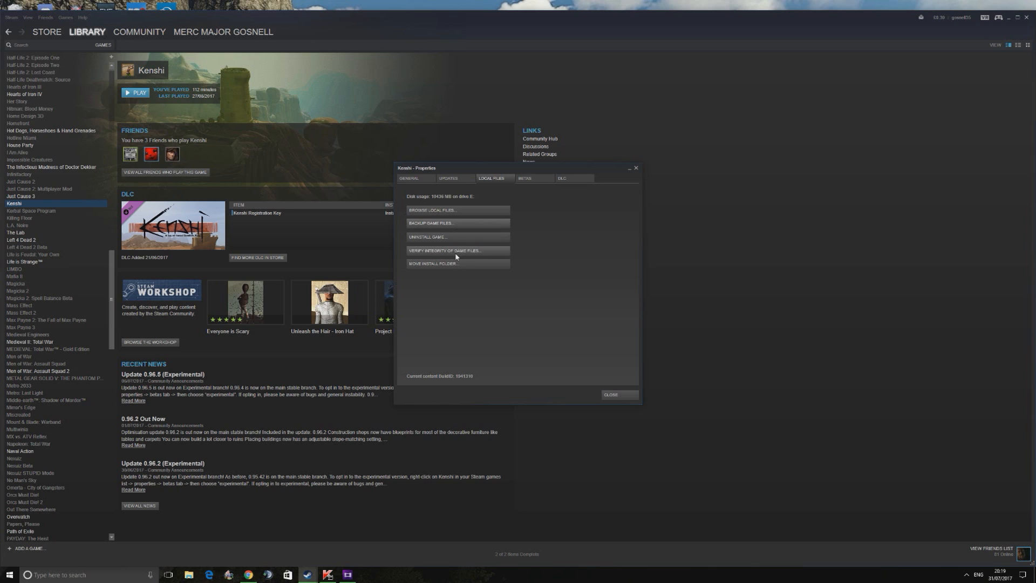
mouse_move(444, 253)
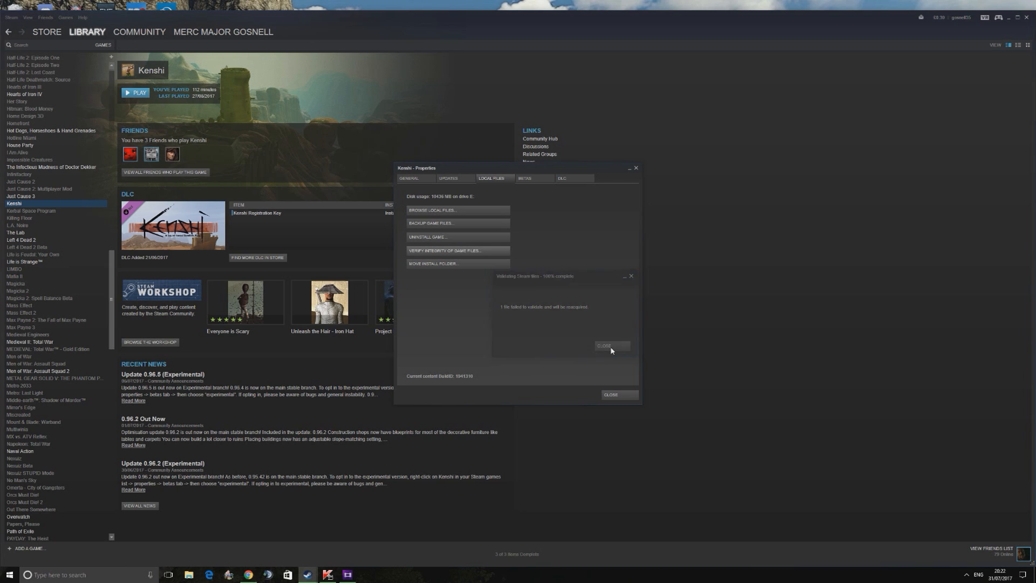
left_click(612, 346)
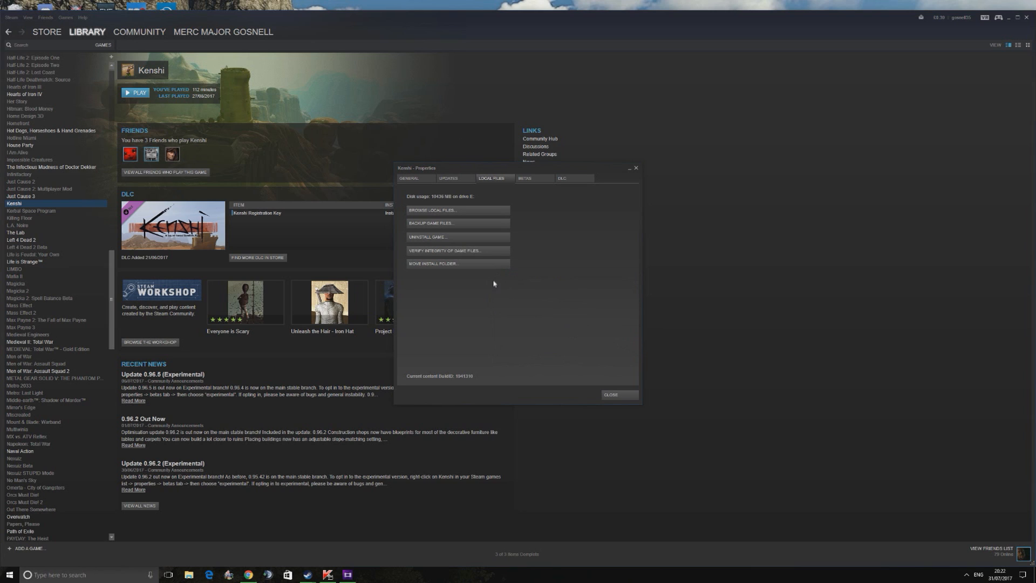
mouse_move(527, 302)
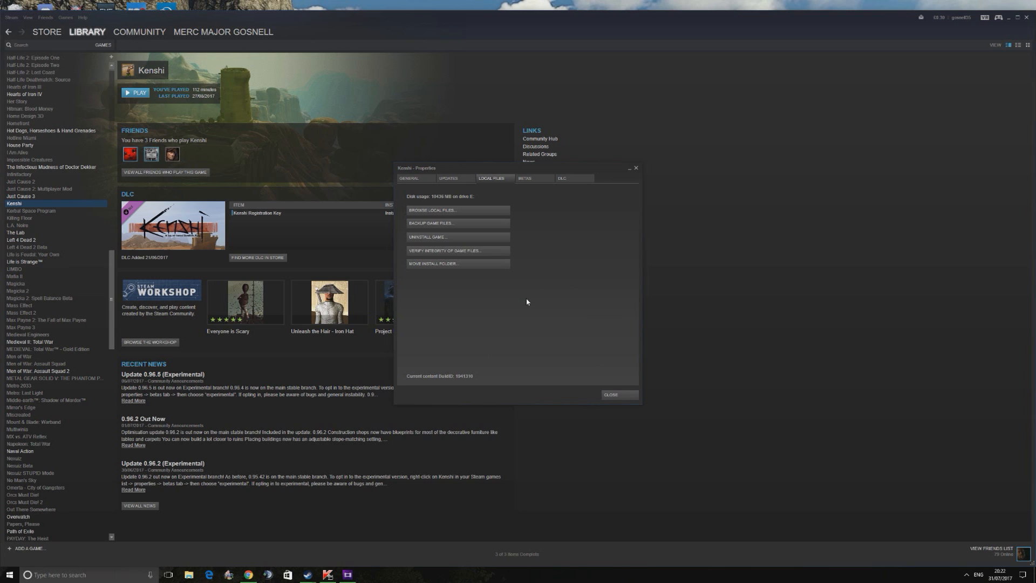
mouse_move(53, 206)
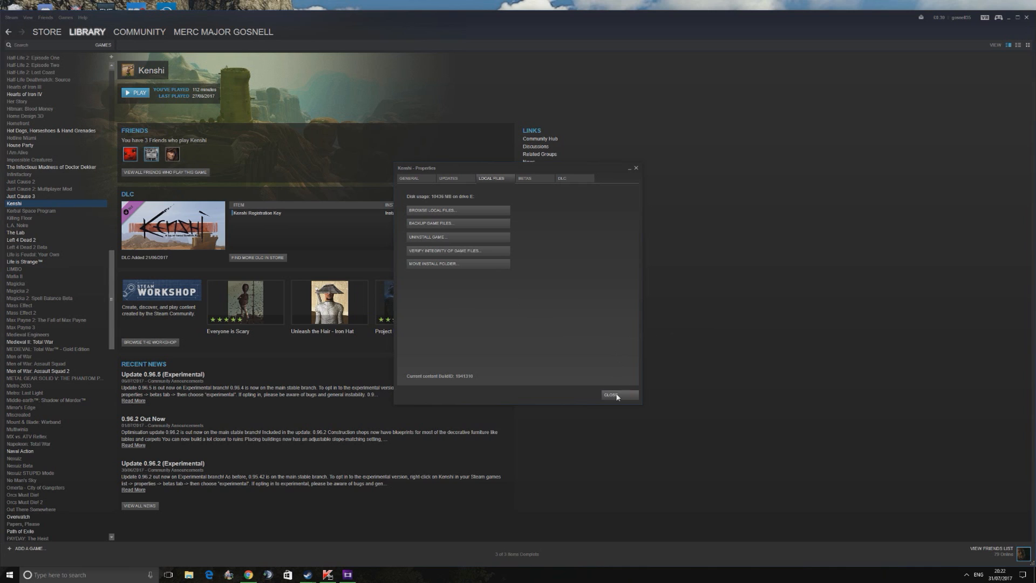
- Close the Kenshi – Properties window
left_click(613, 395)
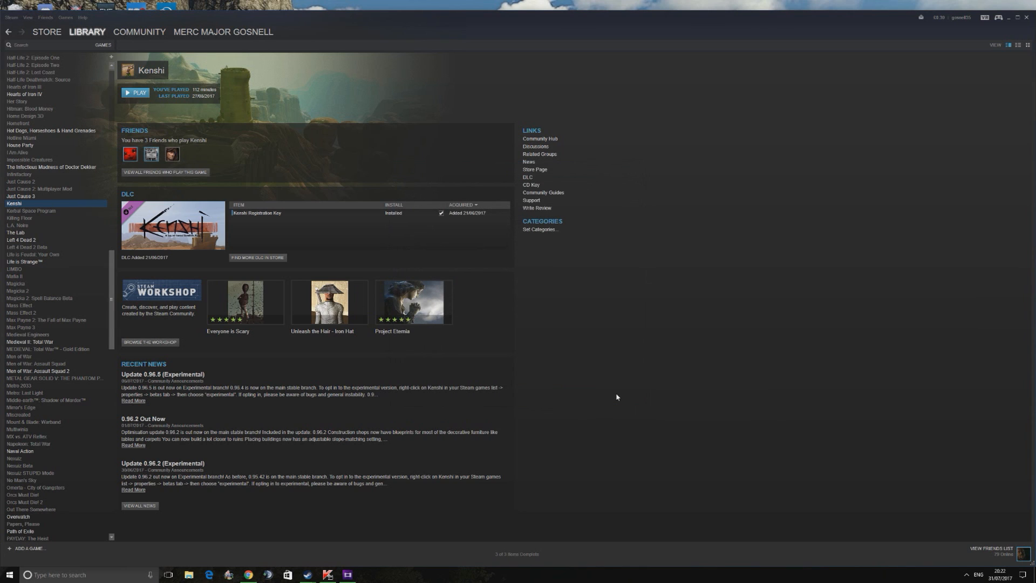